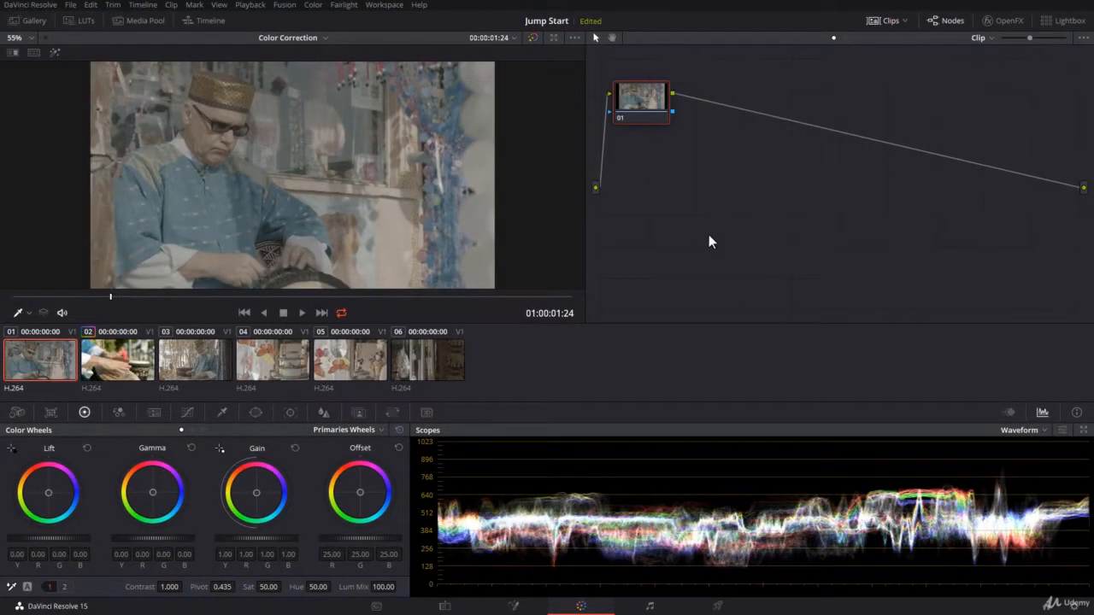
{"action": "mouse_move", "coordinate": [699, 257]}
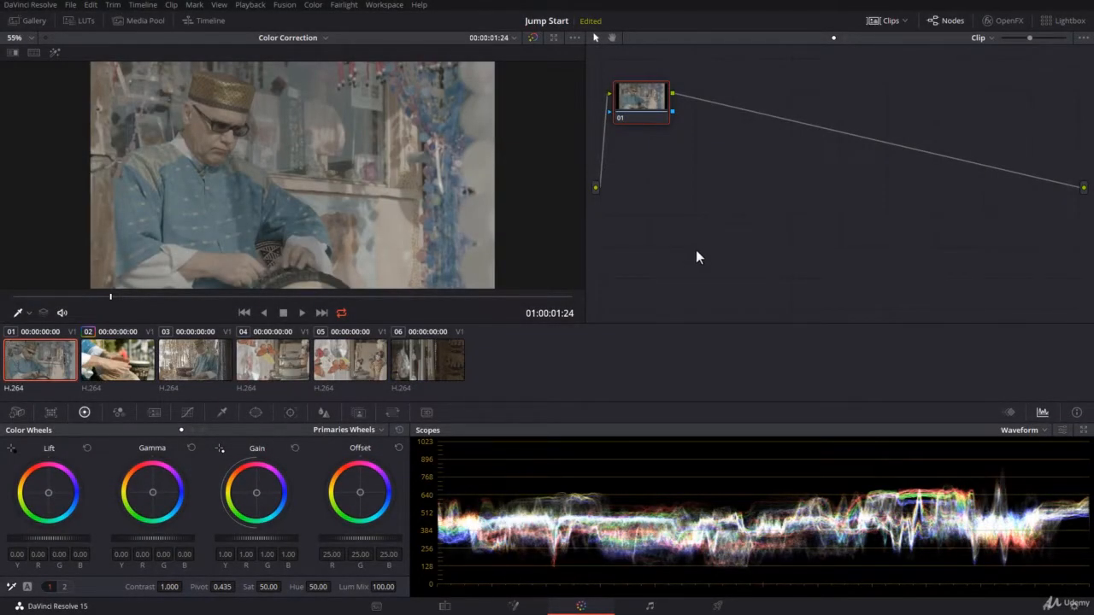
{"action": "mouse_move", "coordinate": [537, 515]}
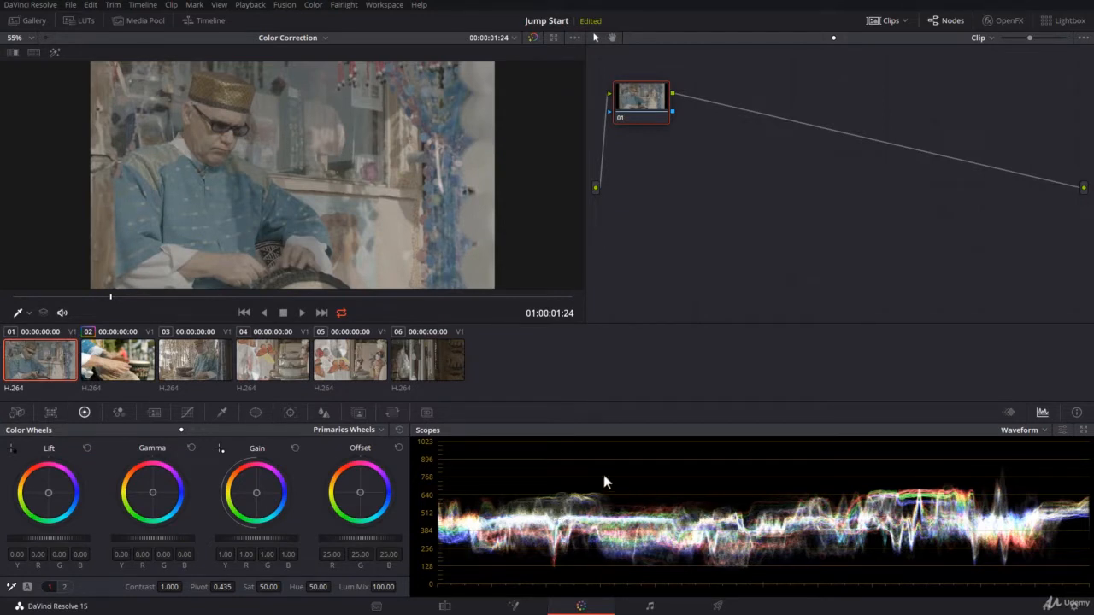
{"action": "mouse_move", "coordinate": [469, 555]}
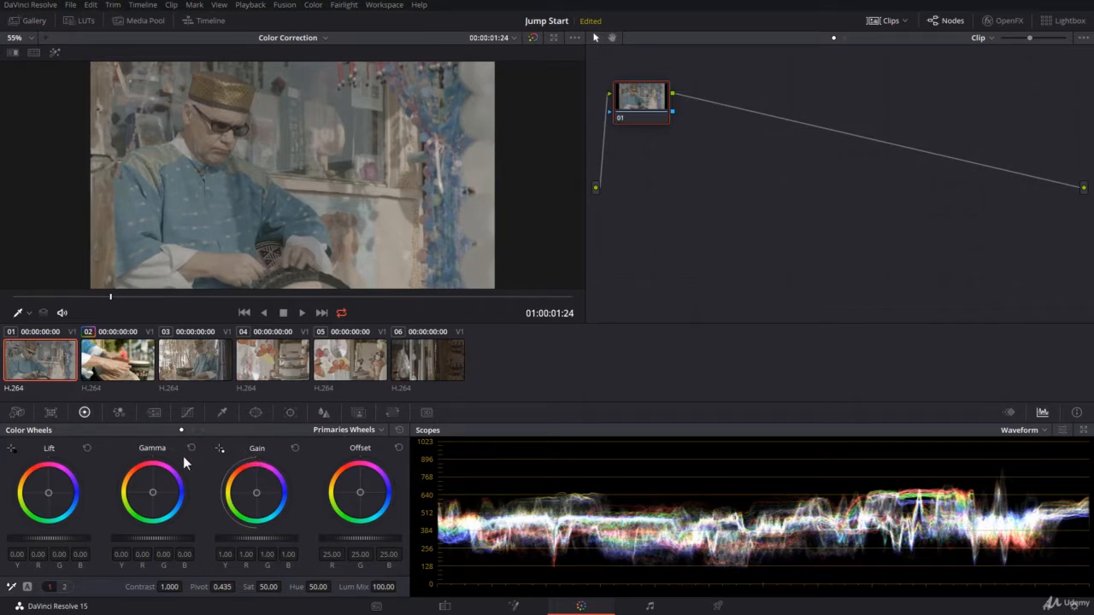
{"action": "mouse_move", "coordinate": [140, 513]}
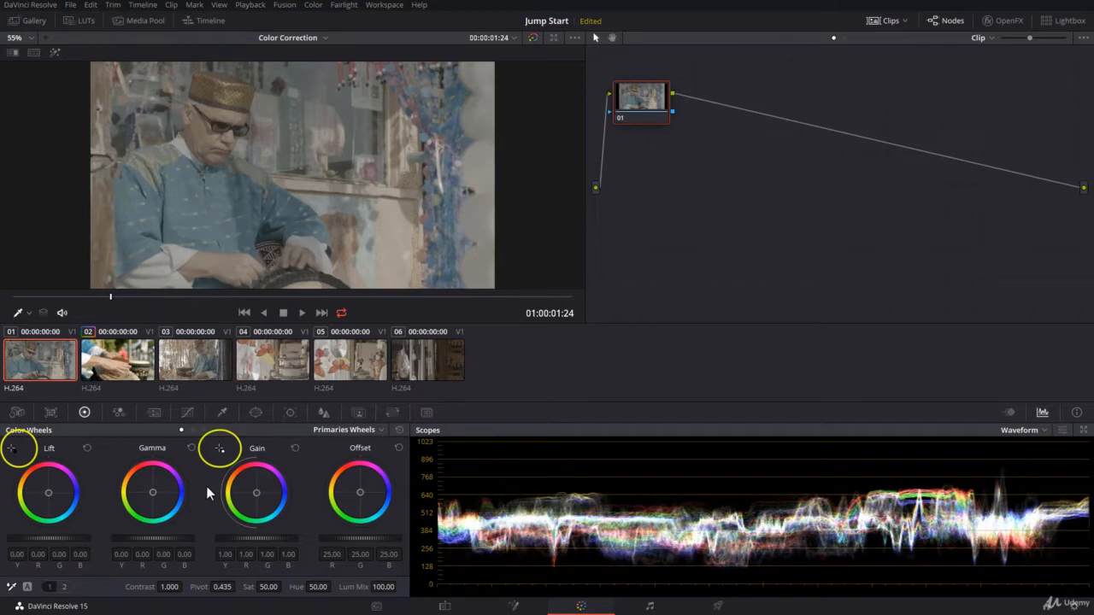
{"action": "mouse_move", "coordinate": [732, 506]}
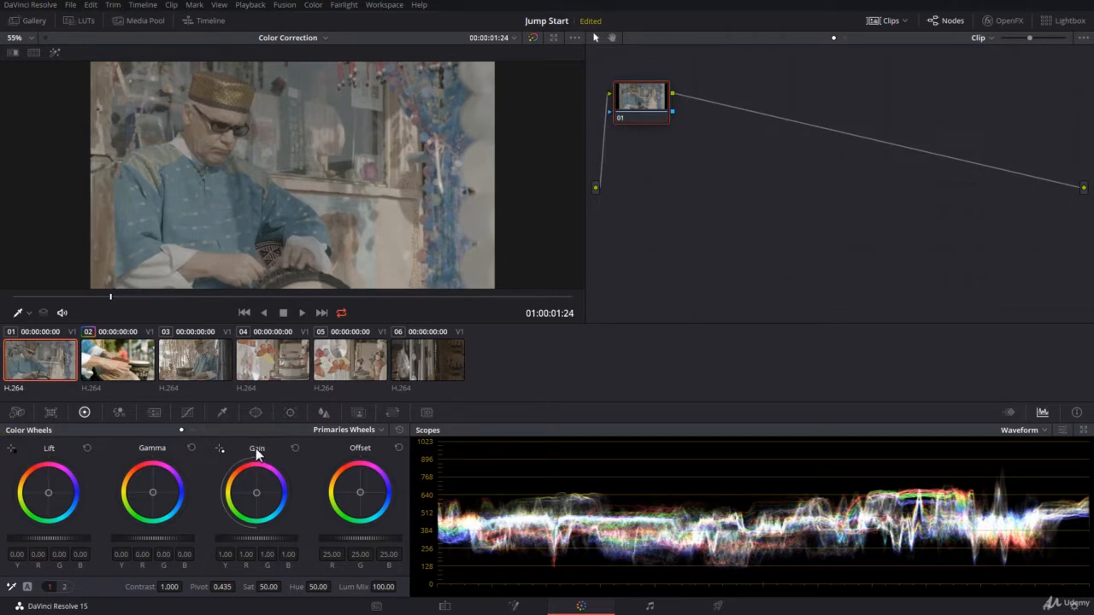
{"action": "mouse_move", "coordinate": [219, 448]}
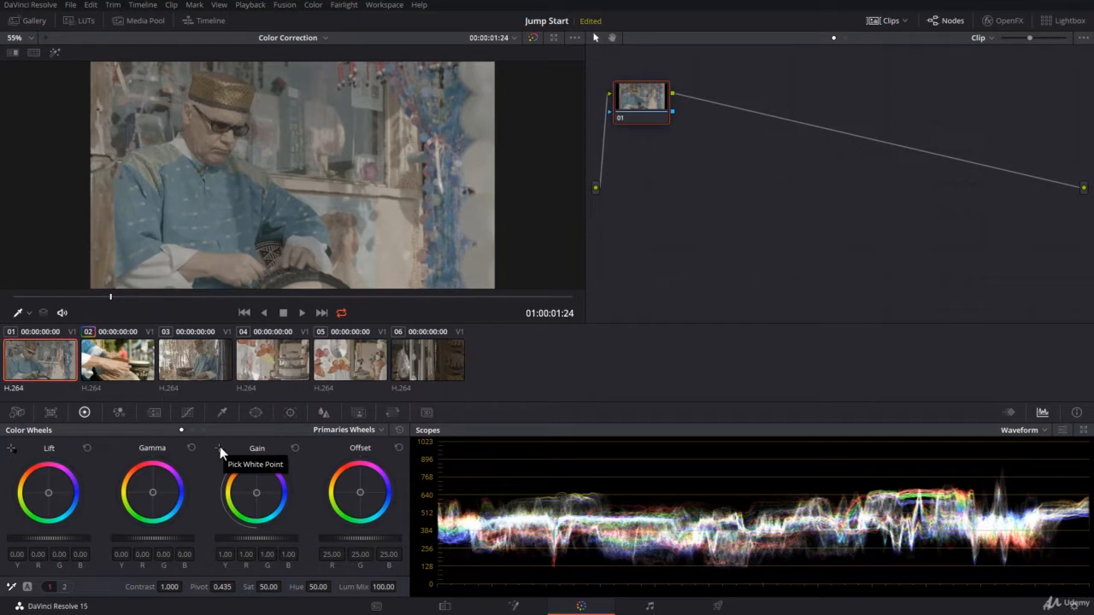
{"action": "mouse_move", "coordinate": [221, 451]}
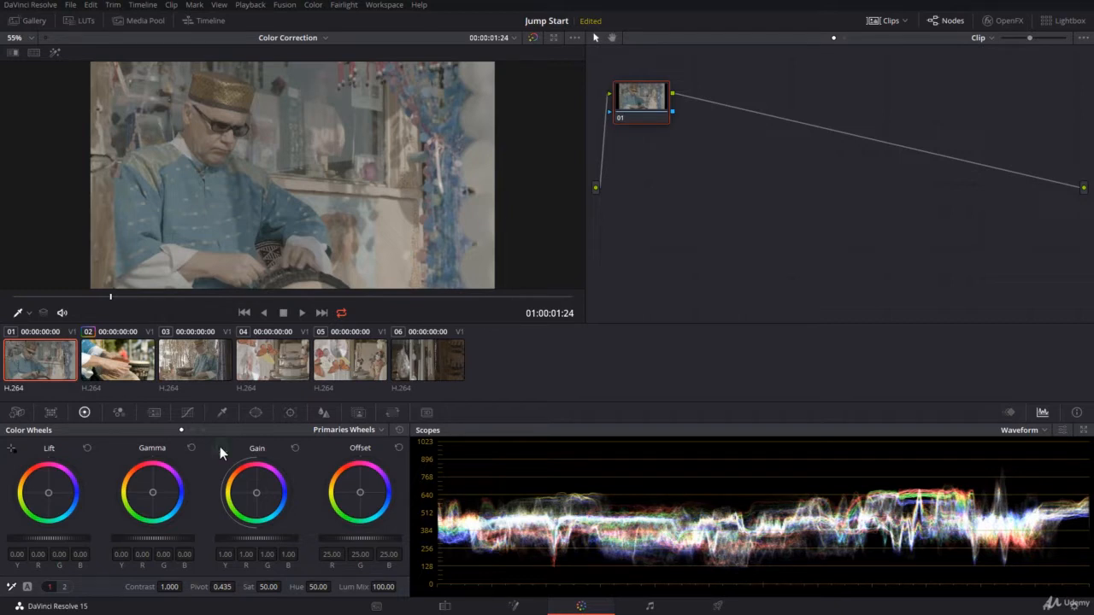
{"action": "mouse_move", "coordinate": [287, 203]}
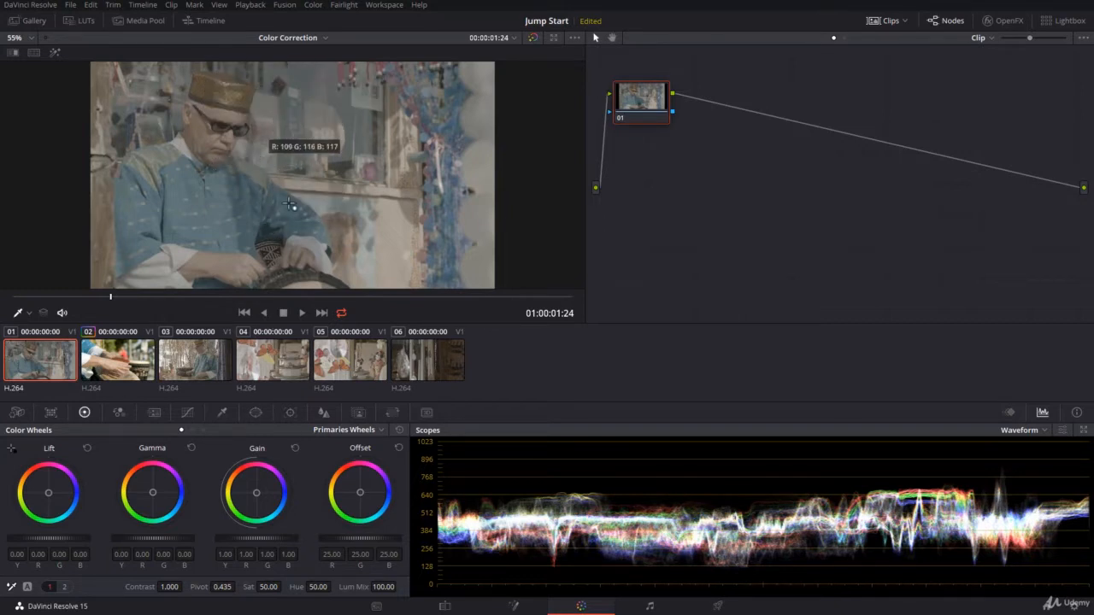
{"action": "mouse_move", "coordinate": [215, 252]}
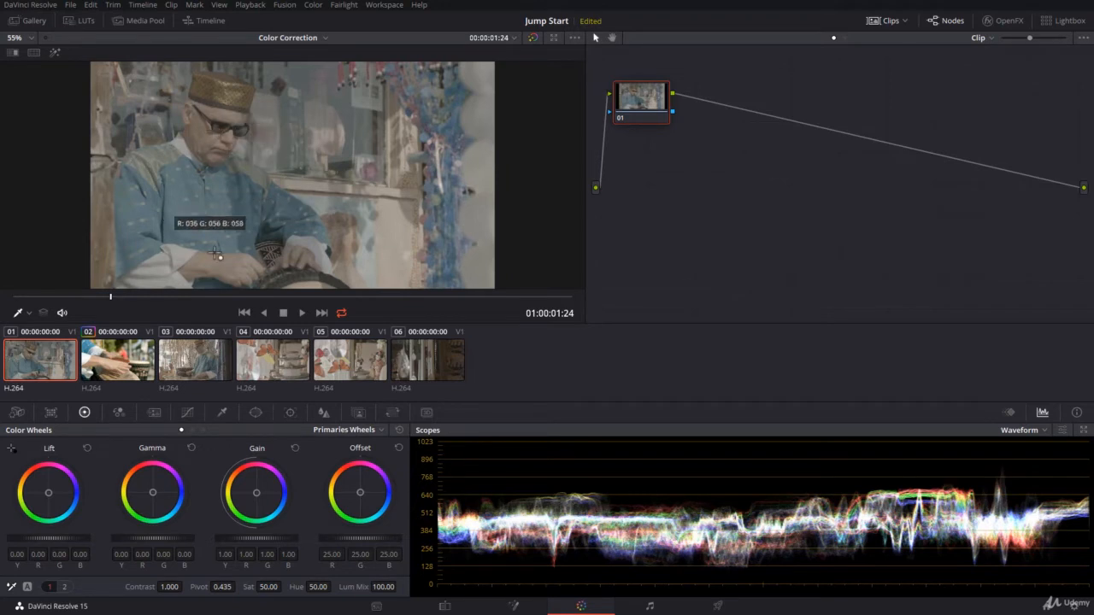
{"action": "mouse_move", "coordinate": [180, 150]}
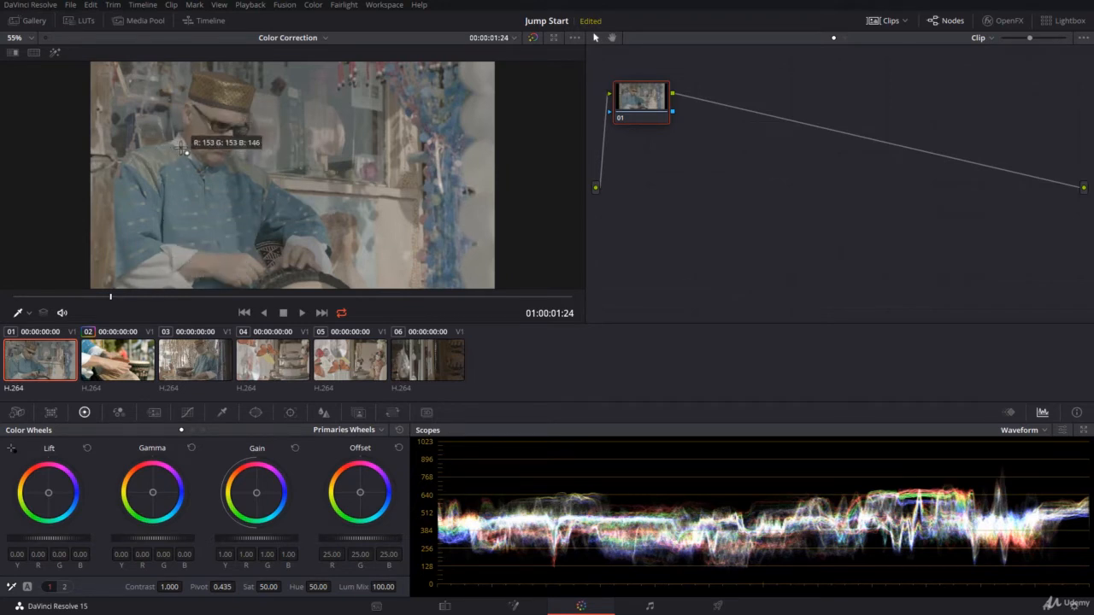
{"action": "mouse_move", "coordinate": [281, 239]}
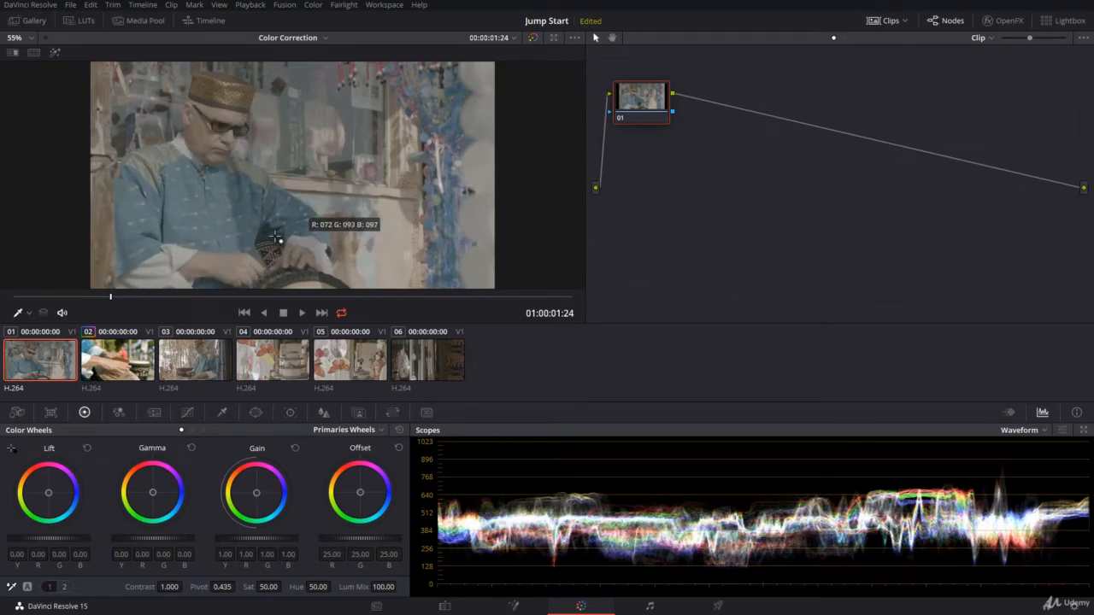
{"action": "mouse_move", "coordinate": [376, 72]}
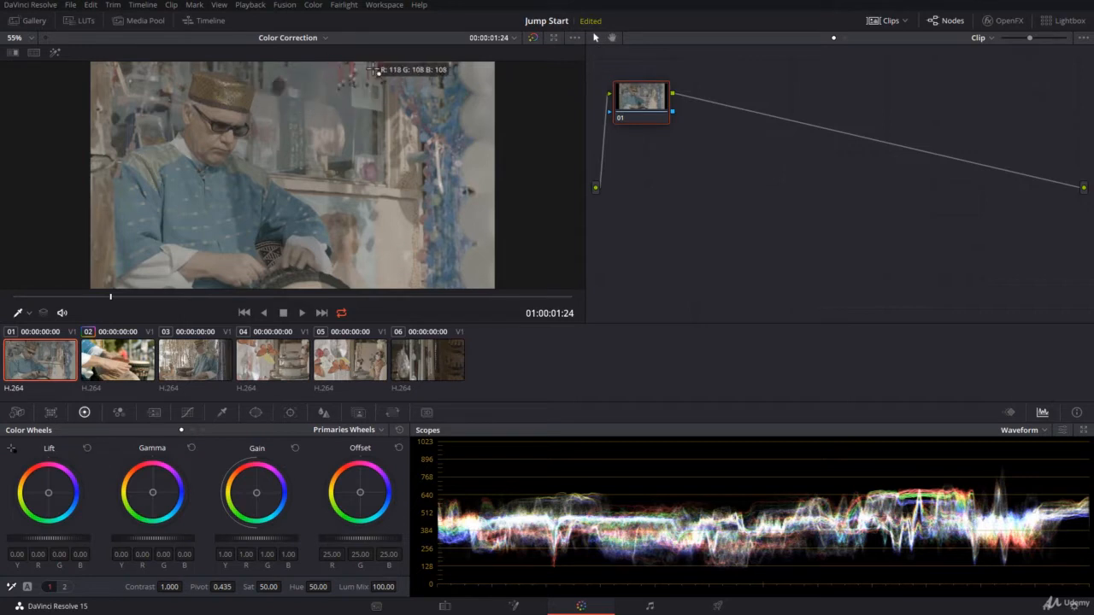
{"action": "mouse_move", "coordinate": [243, 237]}
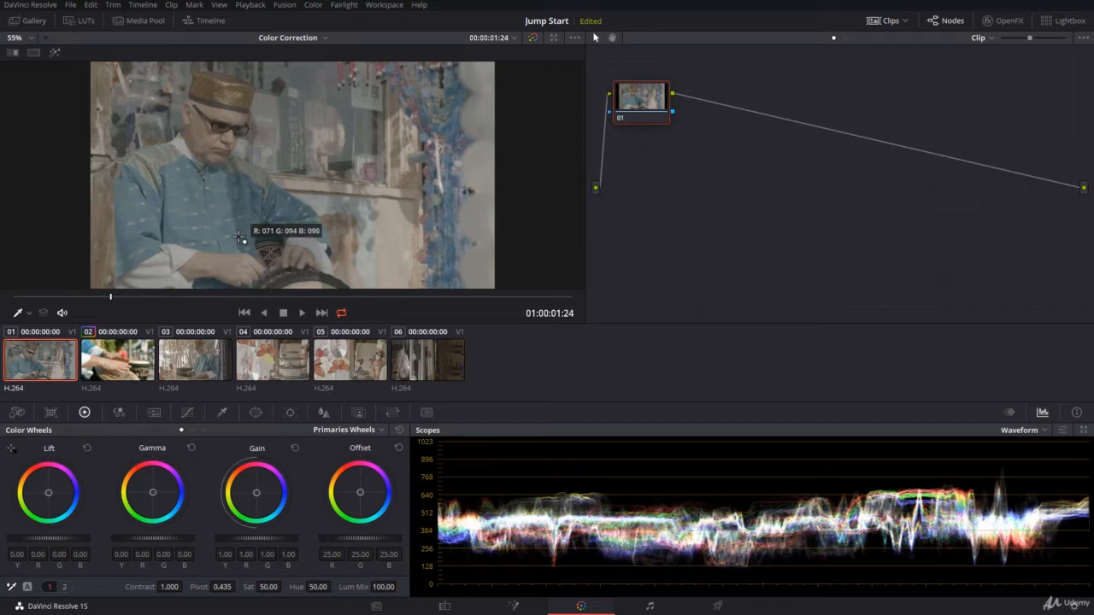
{"action": "mouse_move", "coordinate": [169, 228]}
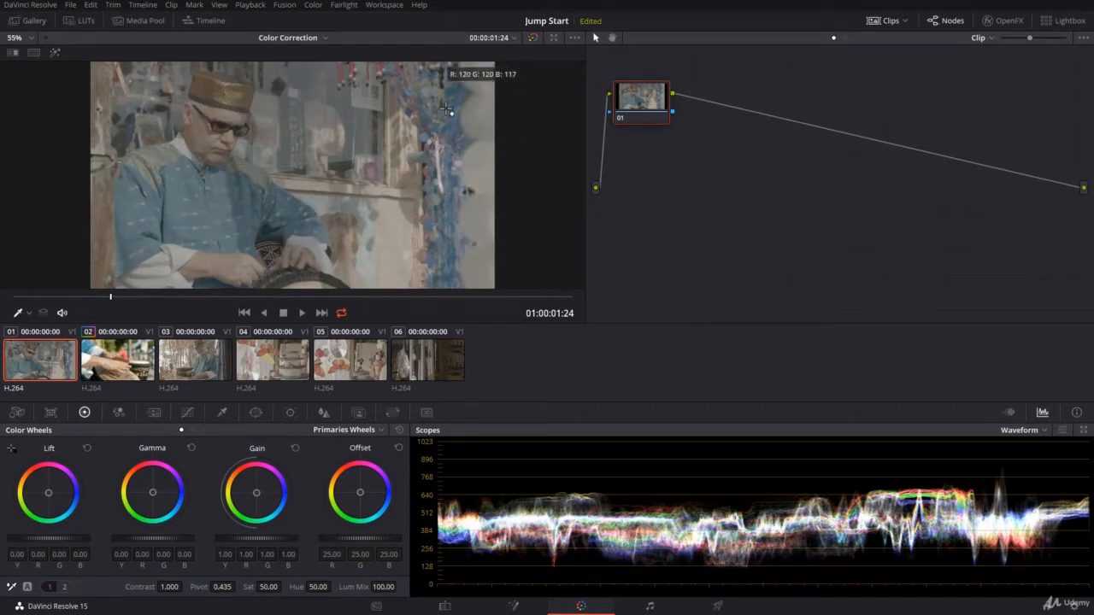
{"action": "mouse_move", "coordinate": [461, 174]}
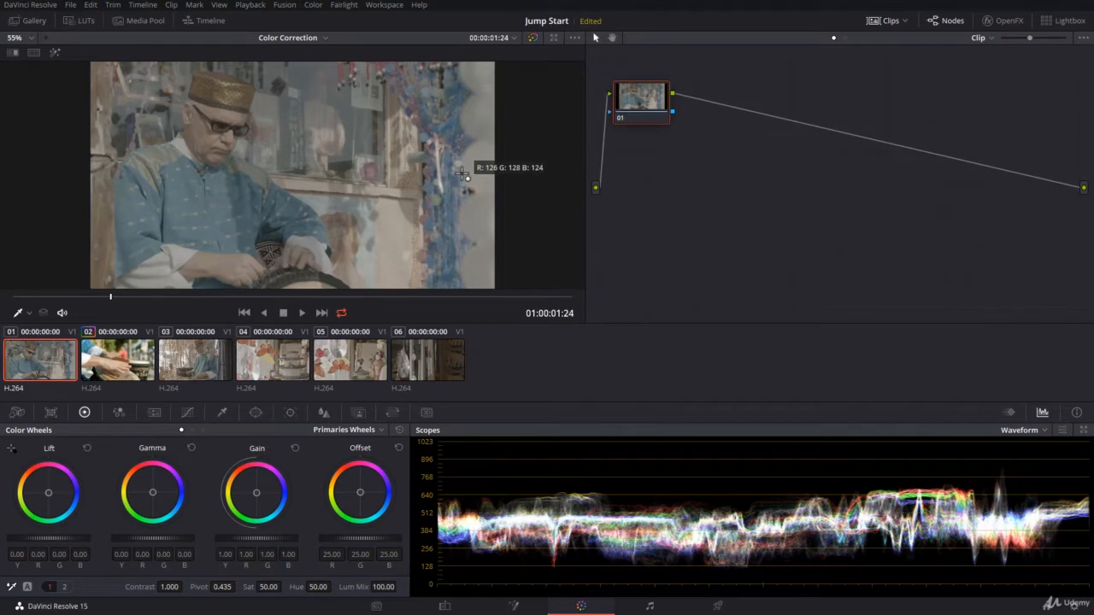
{"action": "mouse_move", "coordinate": [311, 120]}
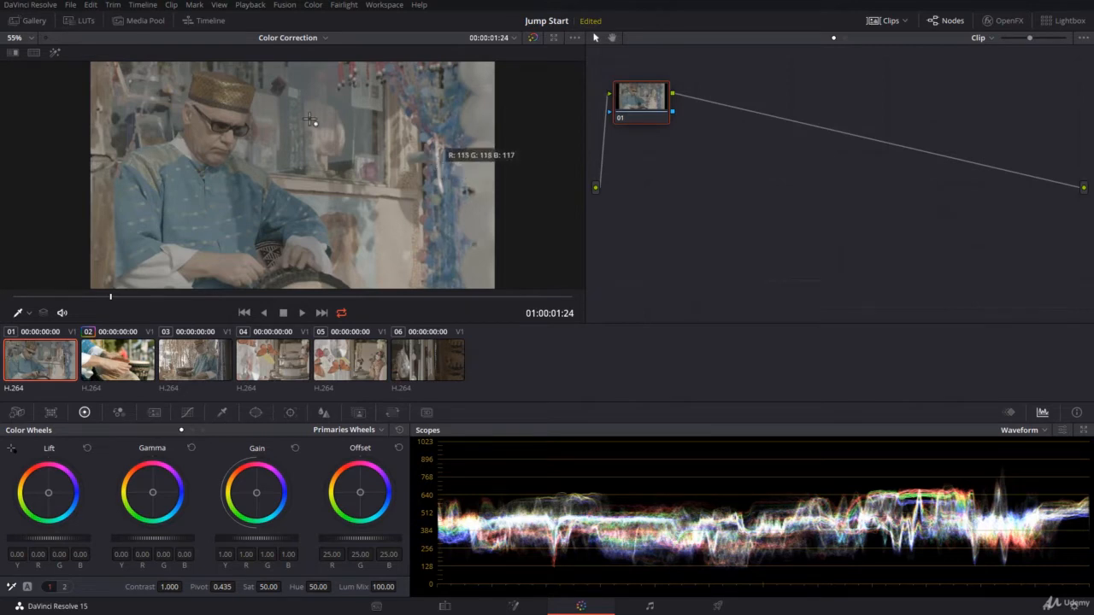
{"action": "mouse_move", "coordinate": [212, 191]}
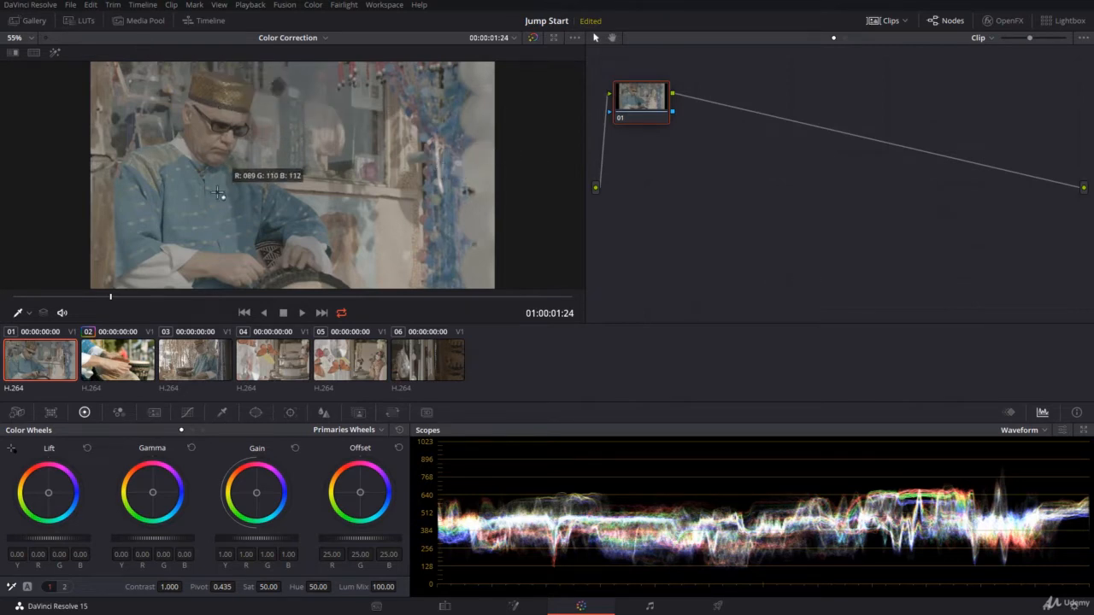
{"action": "mouse_move", "coordinate": [215, 236]}
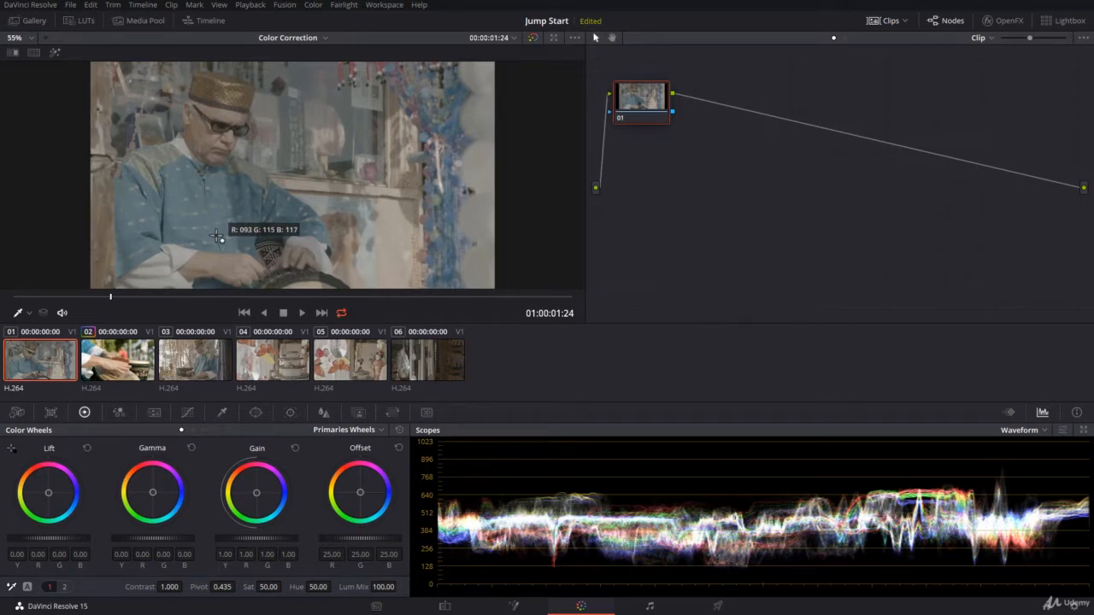
{"action": "mouse_move", "coordinate": [180, 147]}
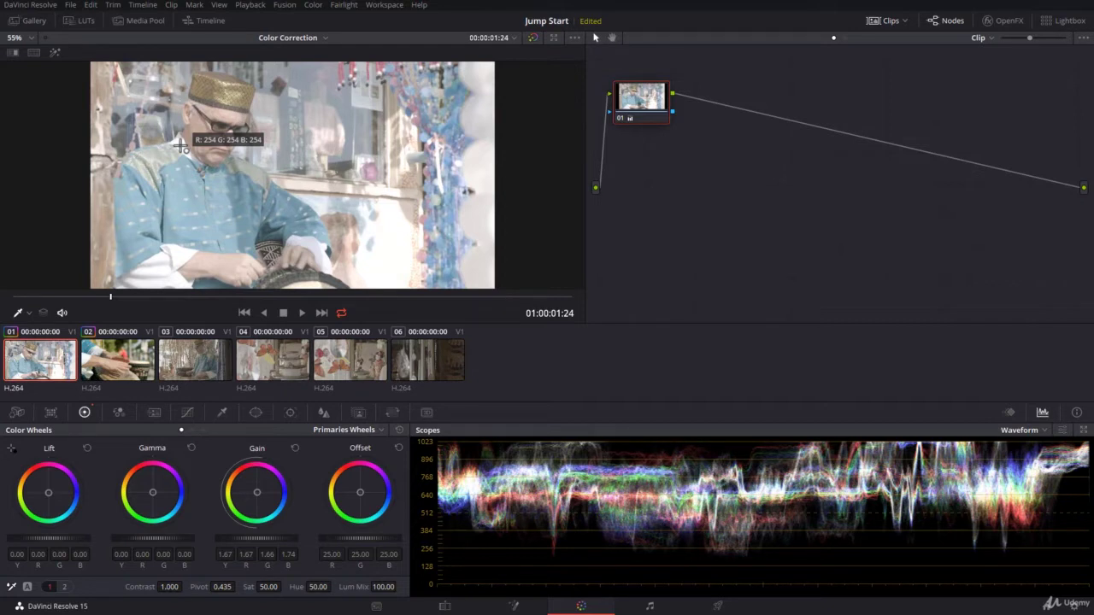
{"action": "mouse_move", "coordinate": [243, 188]}
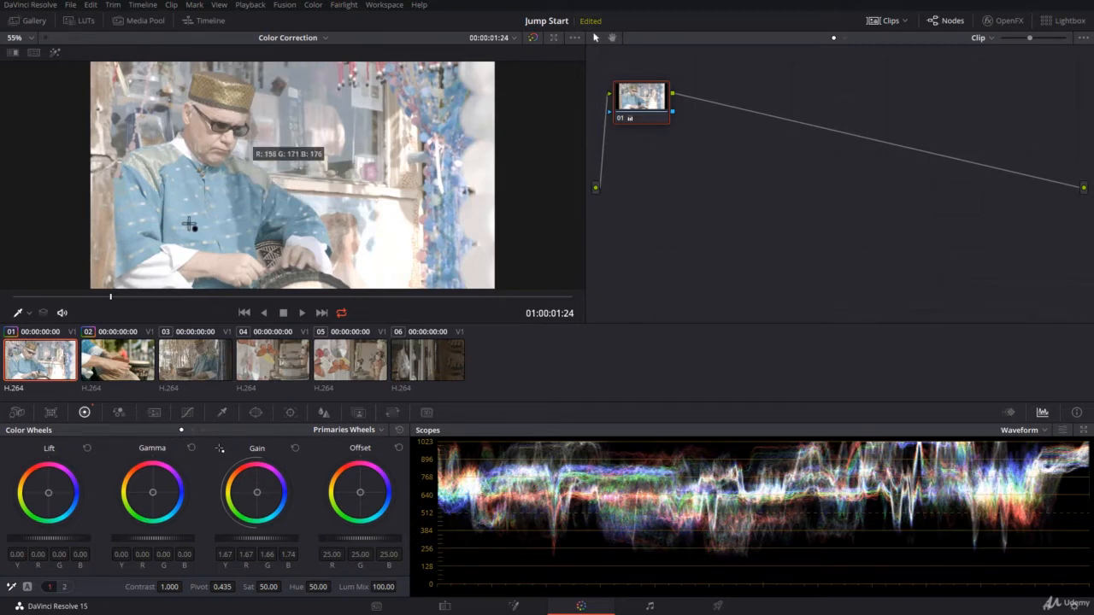
{"action": "mouse_move", "coordinate": [470, 193]}
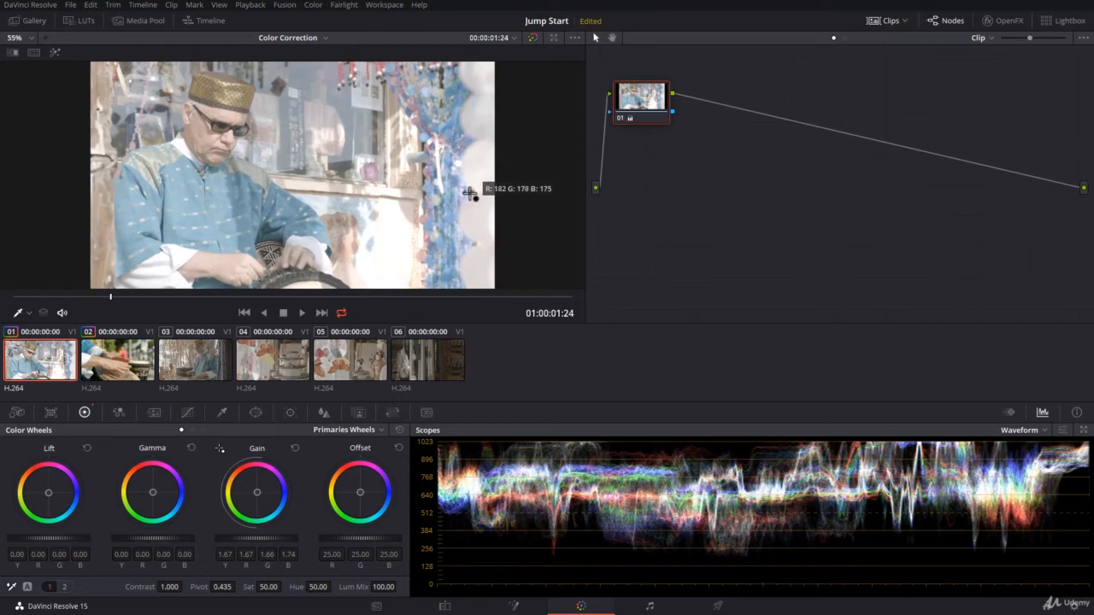
{"action": "mouse_move", "coordinate": [434, 96]}
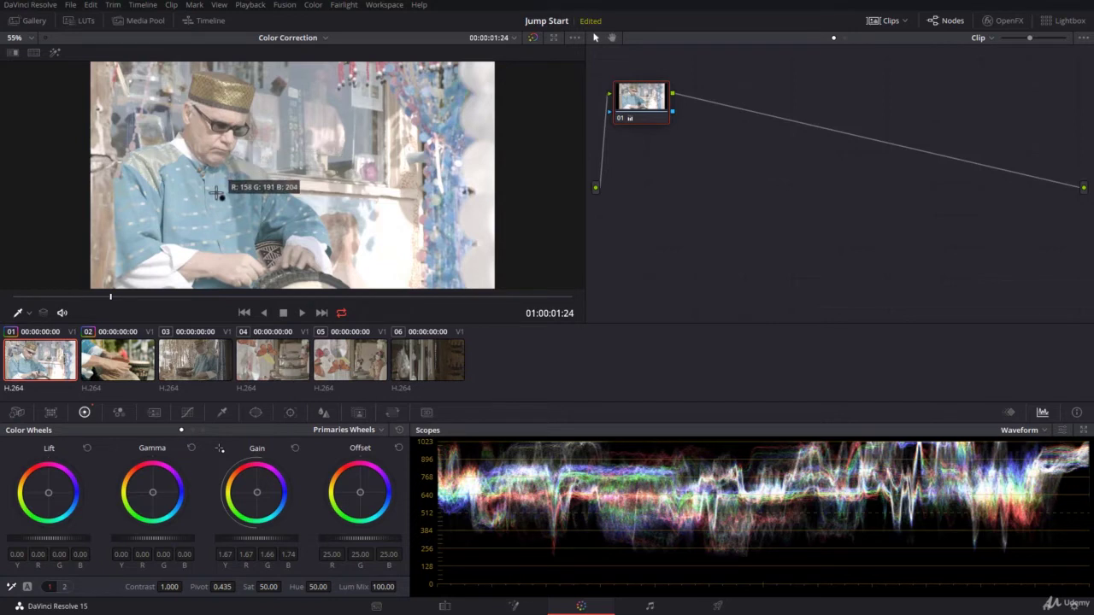
{"action": "mouse_move", "coordinate": [328, 248]}
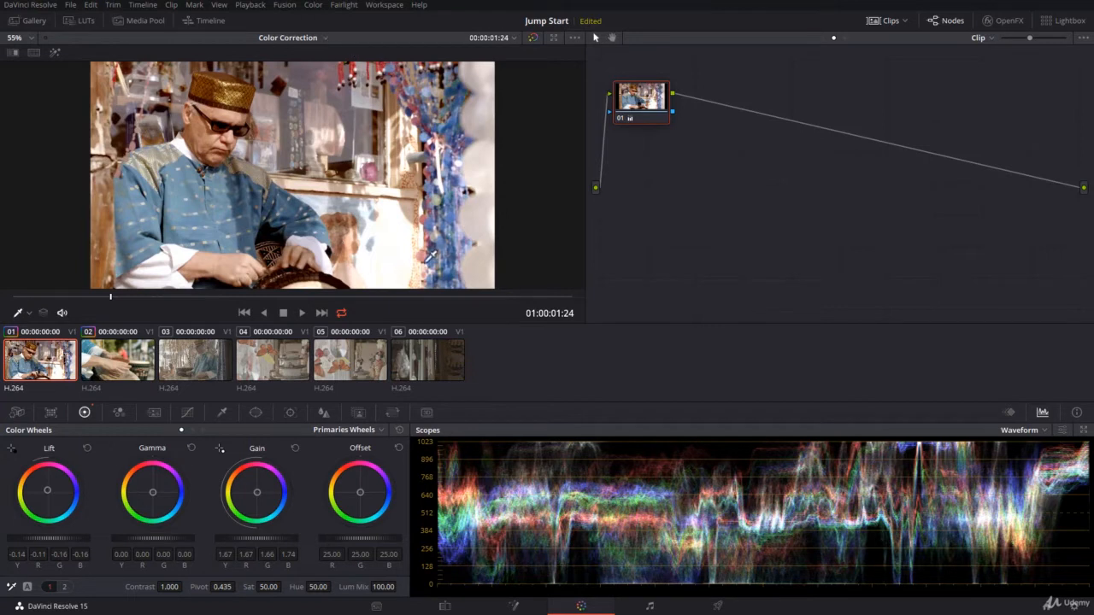
{"action": "mouse_move", "coordinate": [458, 295]}
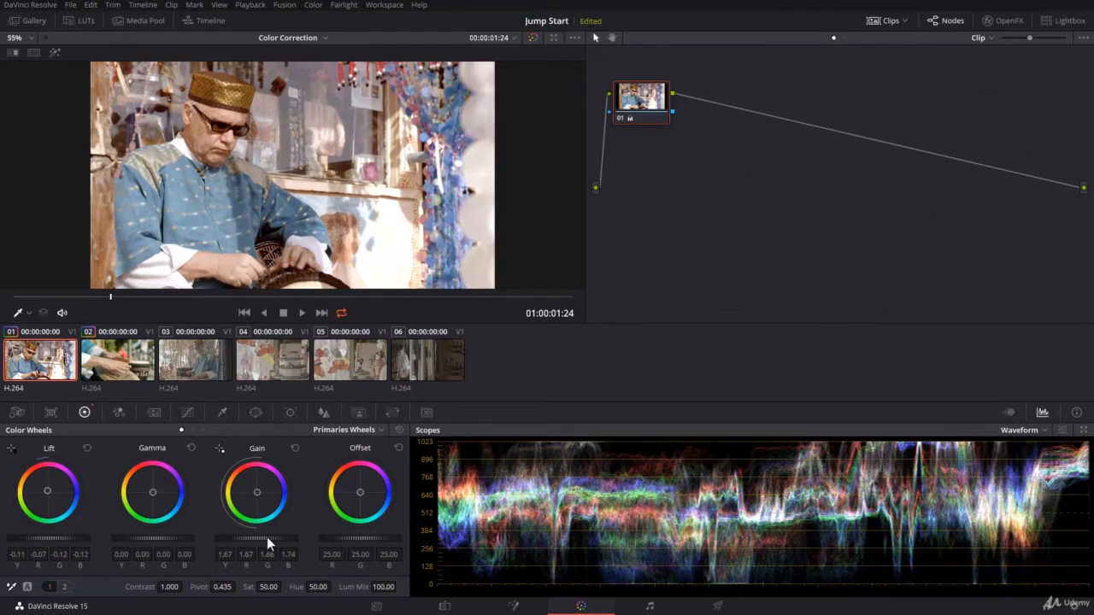
- Ease the Gain master wheel back slightly so the workbench highlights sit below clipping
{"action": "left_click_drag", "start_coordinate": [256, 547], "coordinate": [257, 553]}
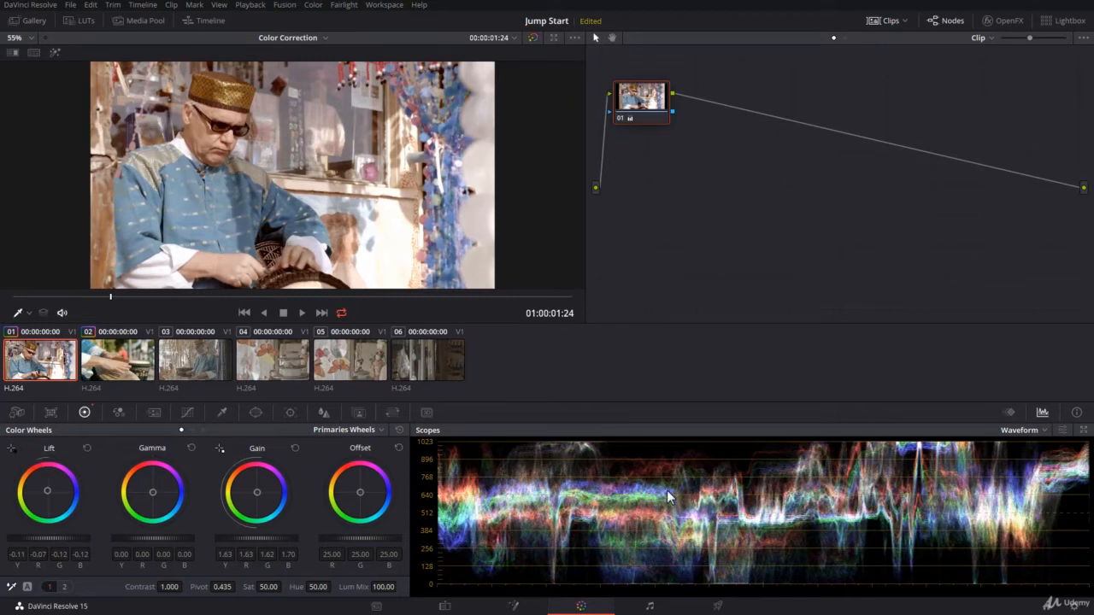
{"action": "mouse_move", "coordinate": [899, 458]}
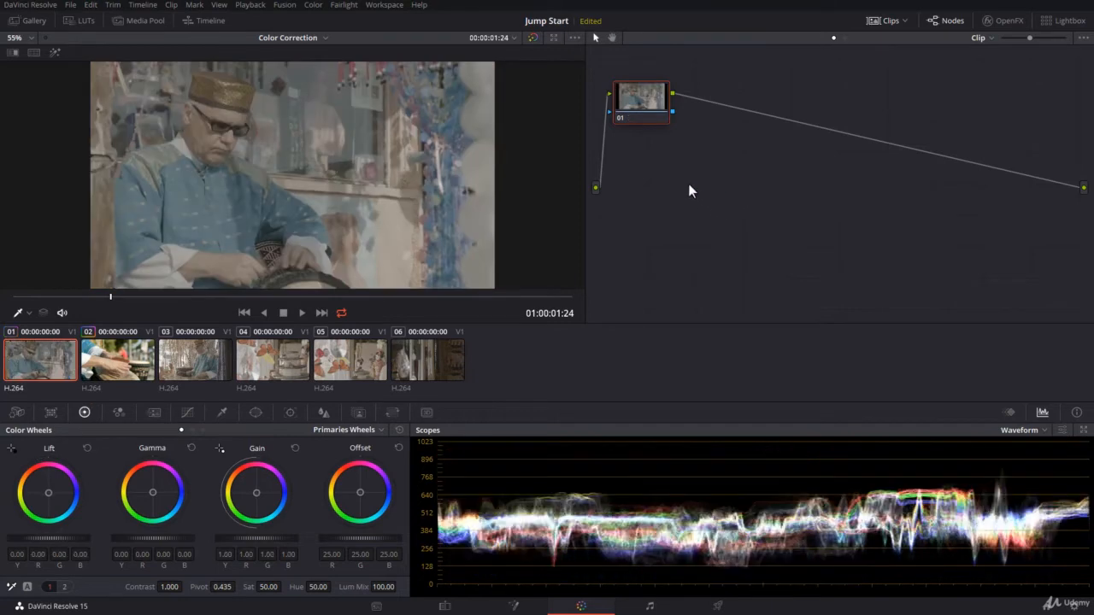
- Reset the node grade so lift and gain return to neutral before re-picking points
{"action": "left_click", "coordinate": [219, 448]}
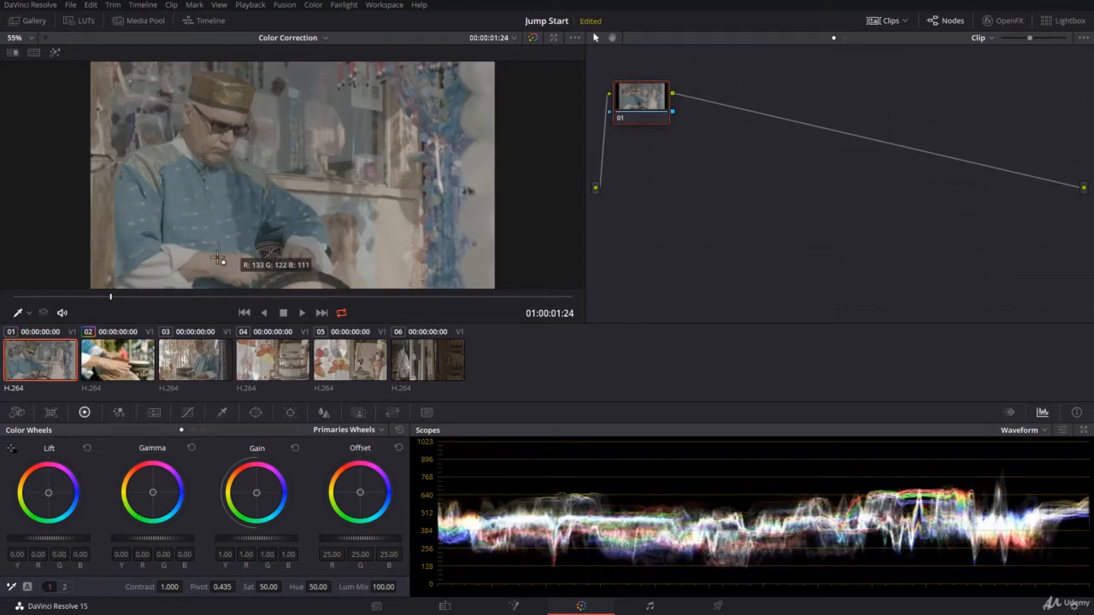
{"action": "mouse_move", "coordinate": [208, 133]}
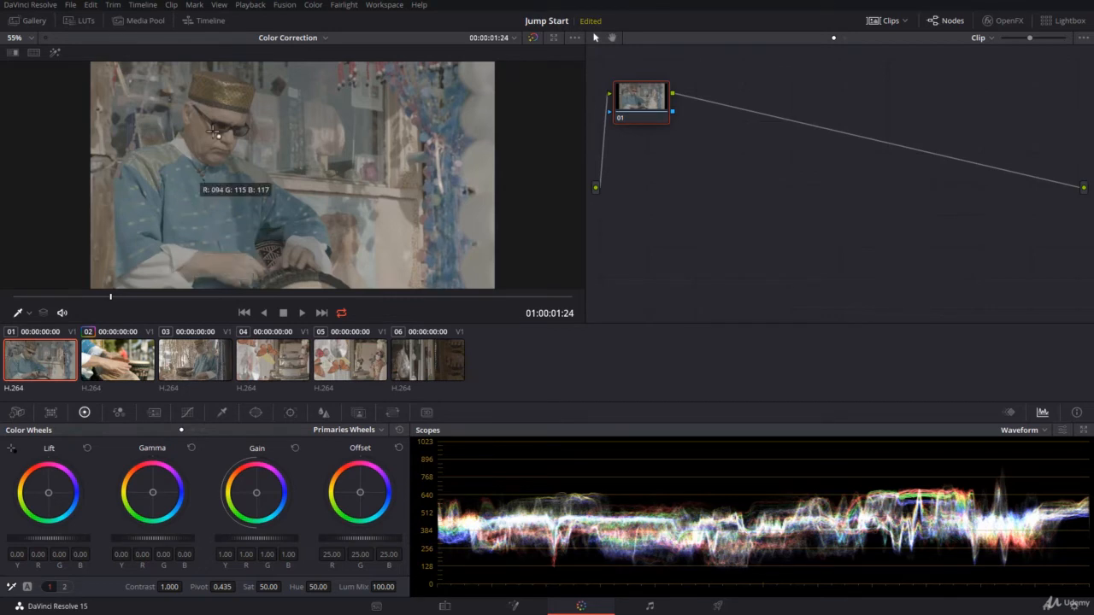
{"action": "mouse_move", "coordinate": [405, 249]}
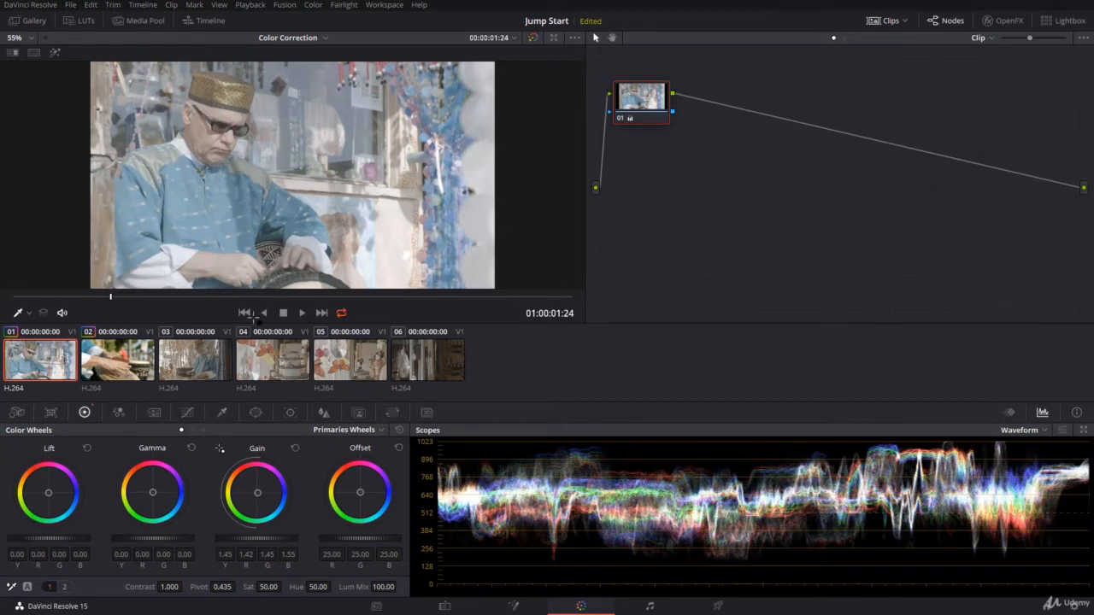
{"action": "mouse_move", "coordinate": [470, 188]}
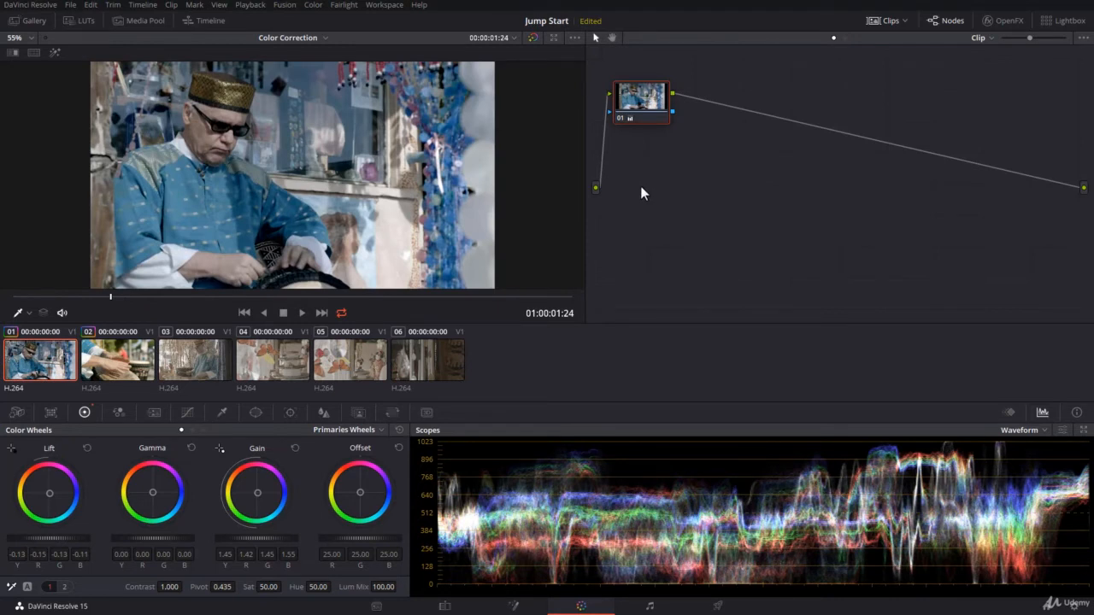
{"action": "mouse_move", "coordinate": [485, 176]}
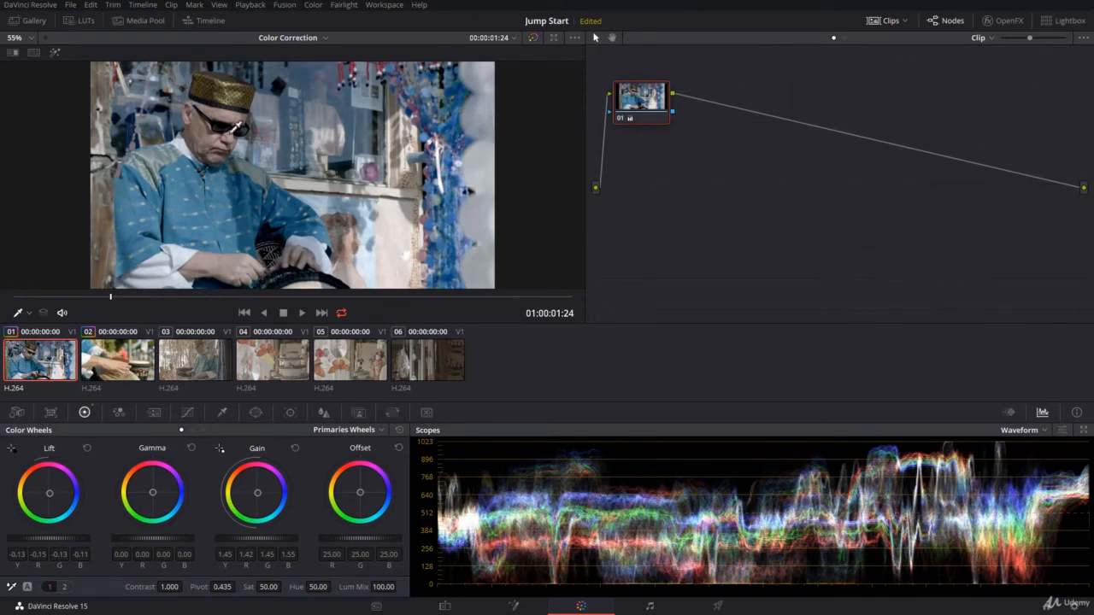
{"action": "mouse_move", "coordinate": [387, 53]}
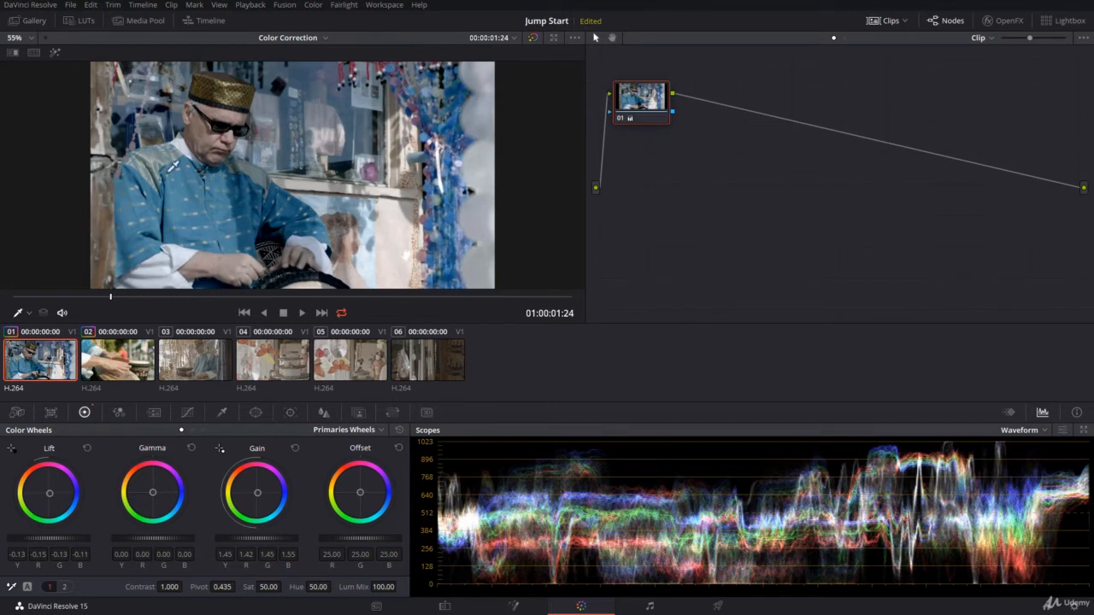
{"action": "mouse_move", "coordinate": [651, 397]}
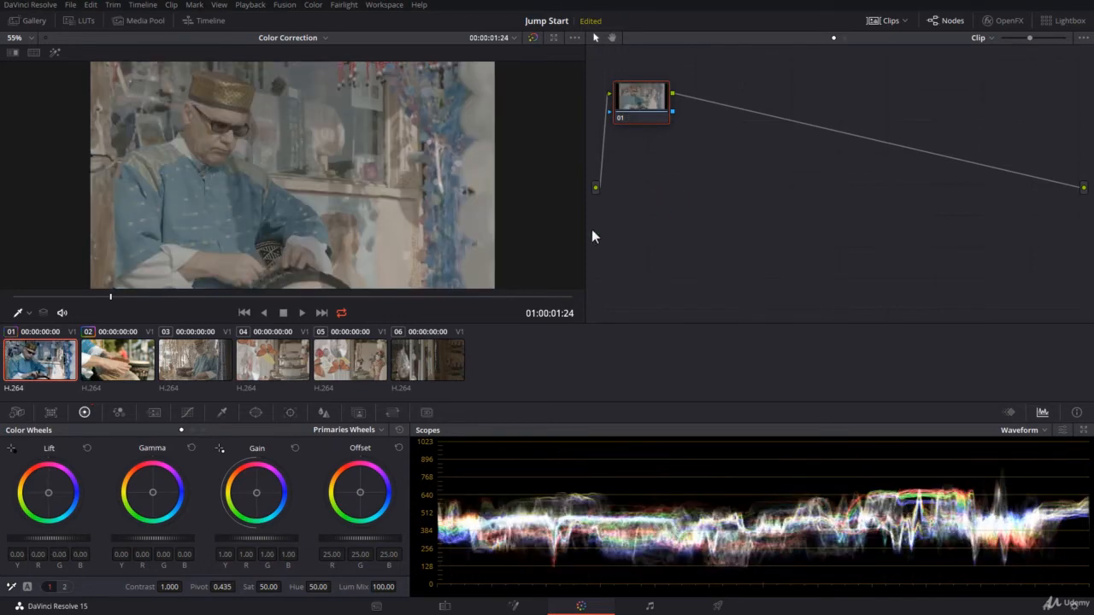
{"action": "mouse_move", "coordinate": [324, 225]}
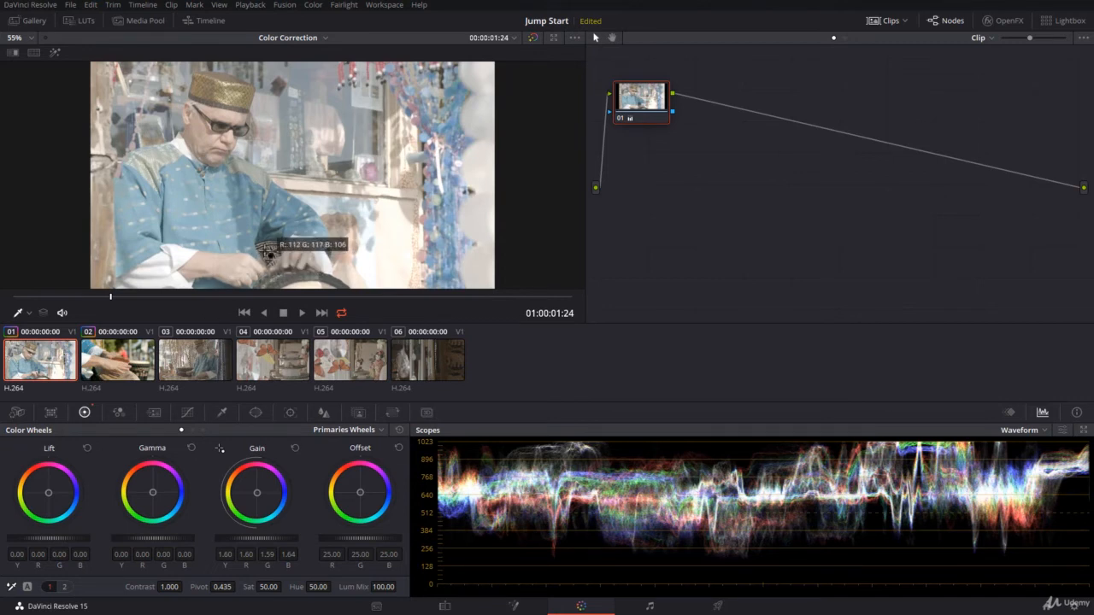
{"action": "mouse_move", "coordinate": [328, 248]}
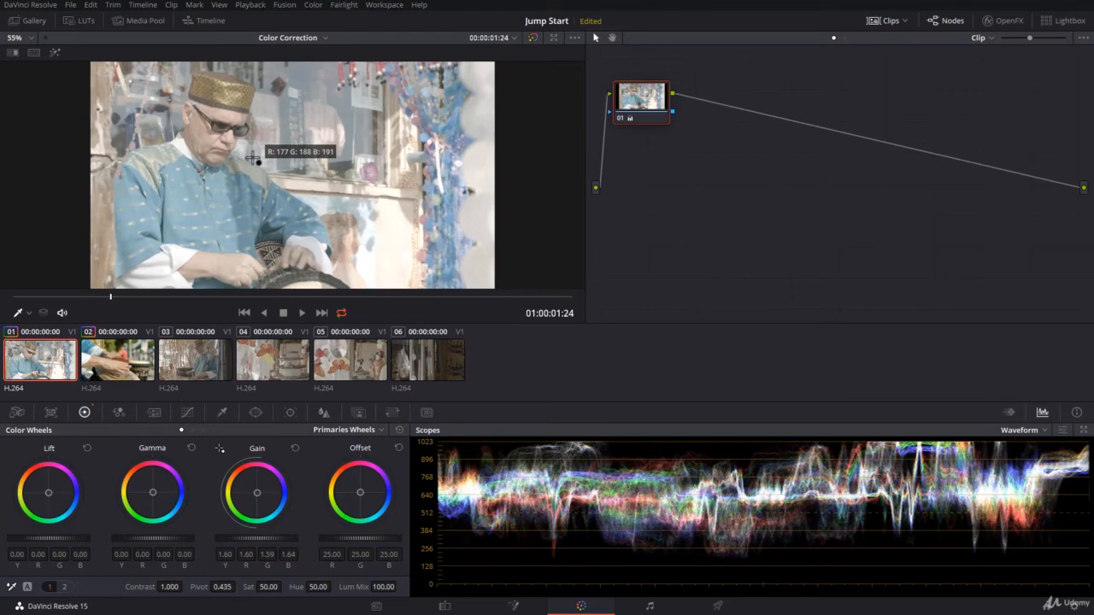
{"action": "mouse_move", "coordinate": [328, 250]}
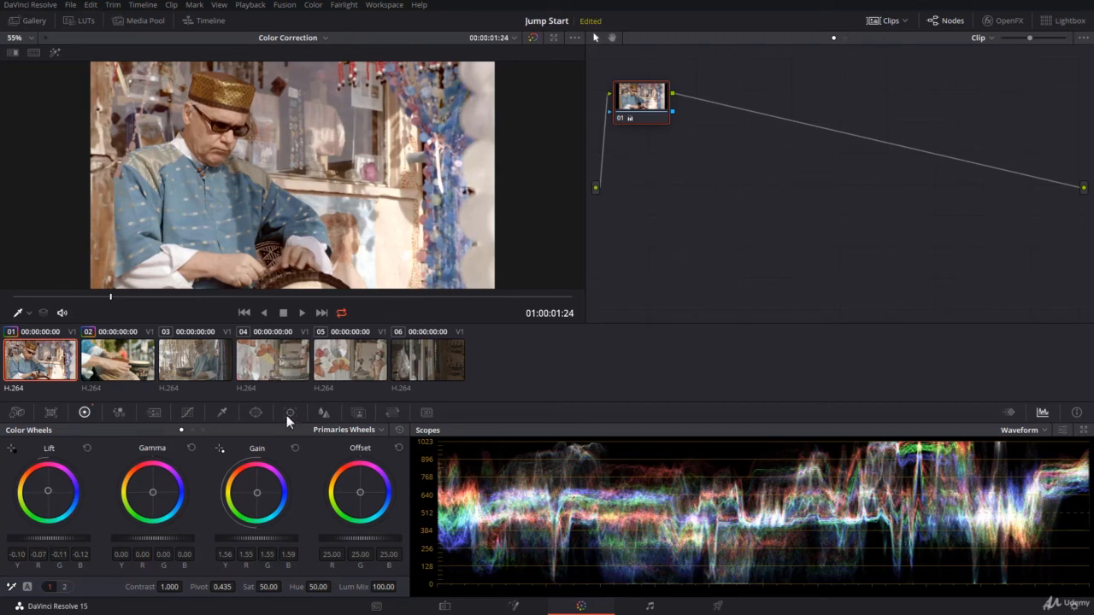
{"action": "mouse_move", "coordinate": [384, 205]}
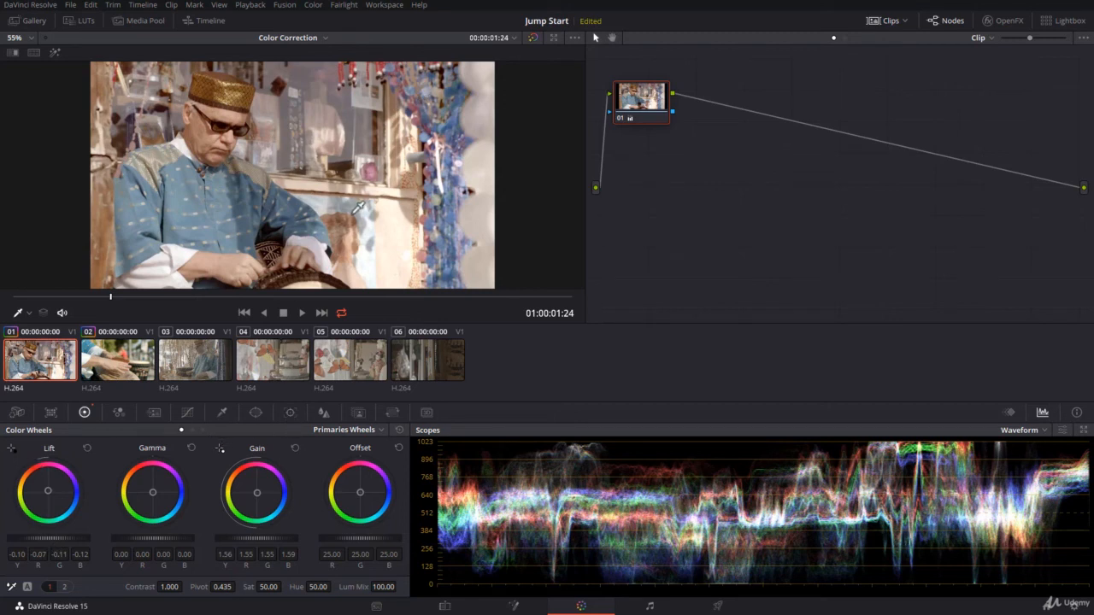